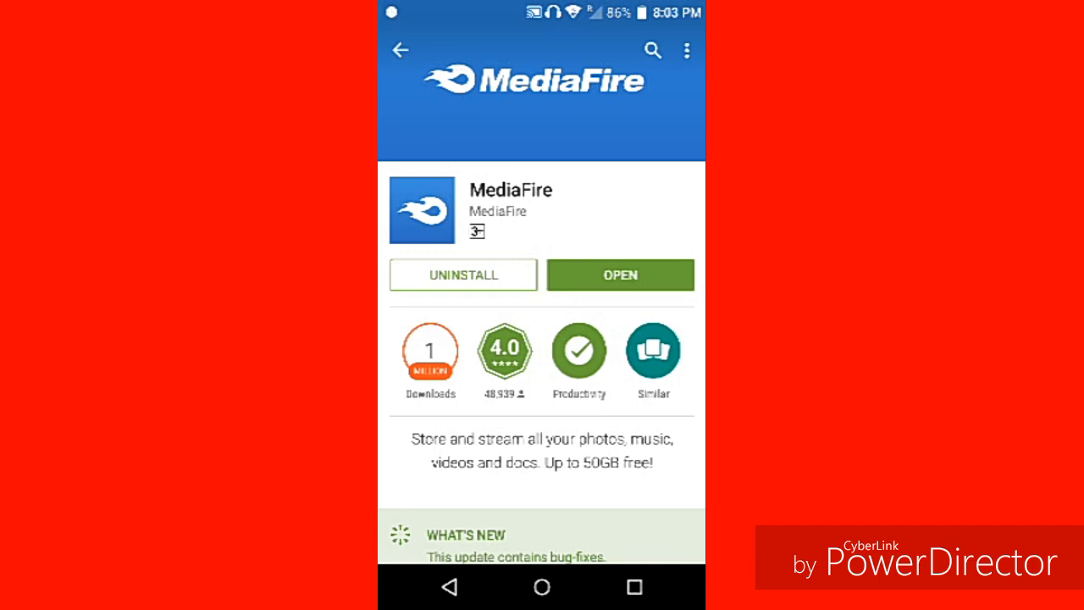
- Search Google Play for ZArchiver ('zarchi'), then return to the home screen
{"action": "left_click", "coordinate": [653, 50]}
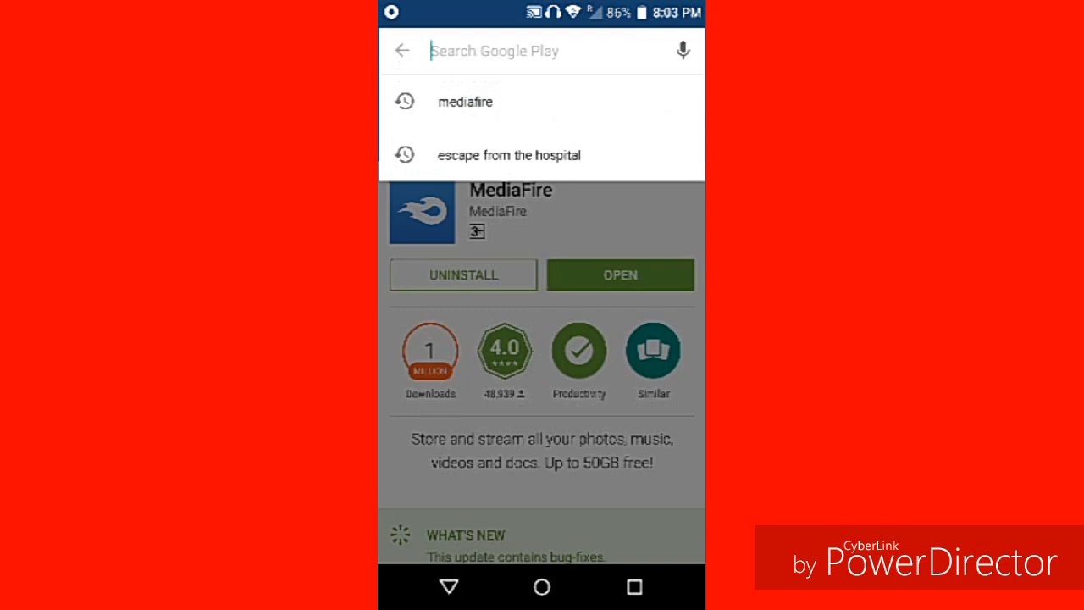
{"action": "left_click", "coordinate": [526, 51]}
{"action": "type", "text": "zarchi"}
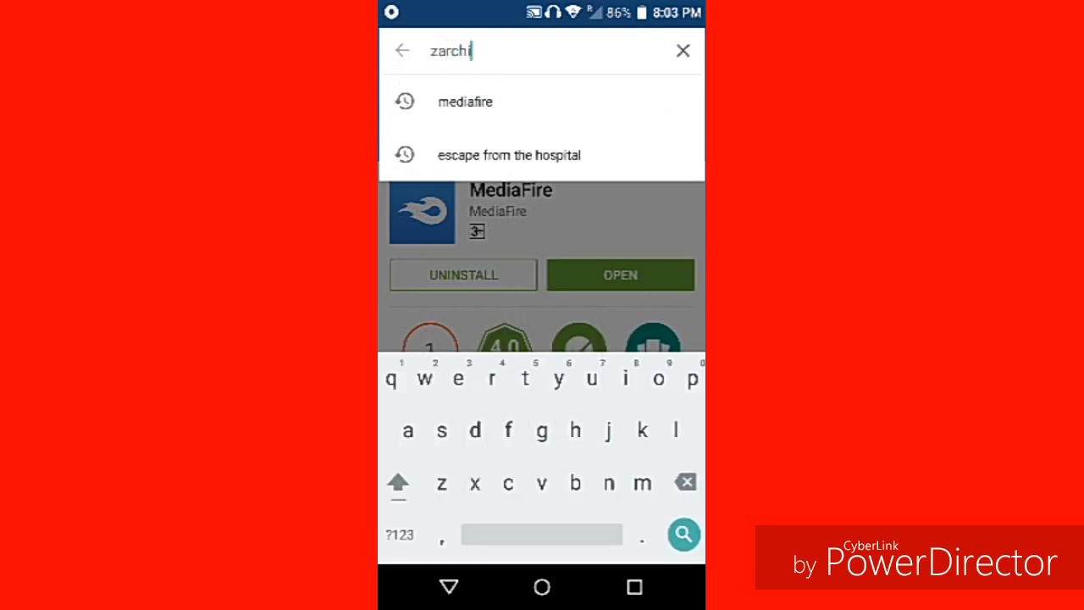
{"action": "type", "text": "ever"}
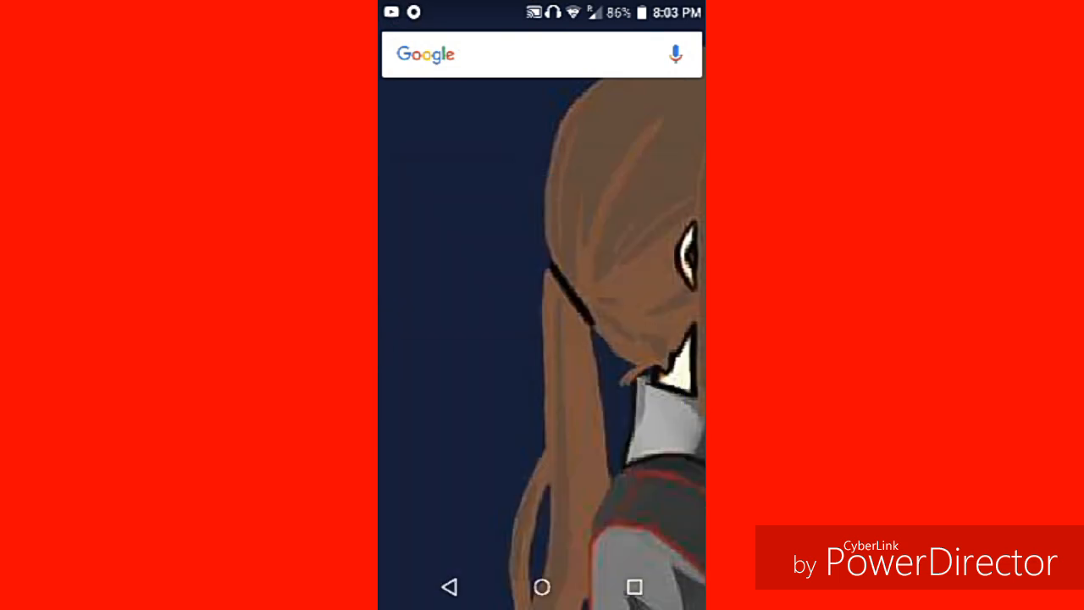
- Open the About Folders group, briefly visit File Manager, and reopen About Folders
{"action": "left_click", "coordinate": [541, 587]}
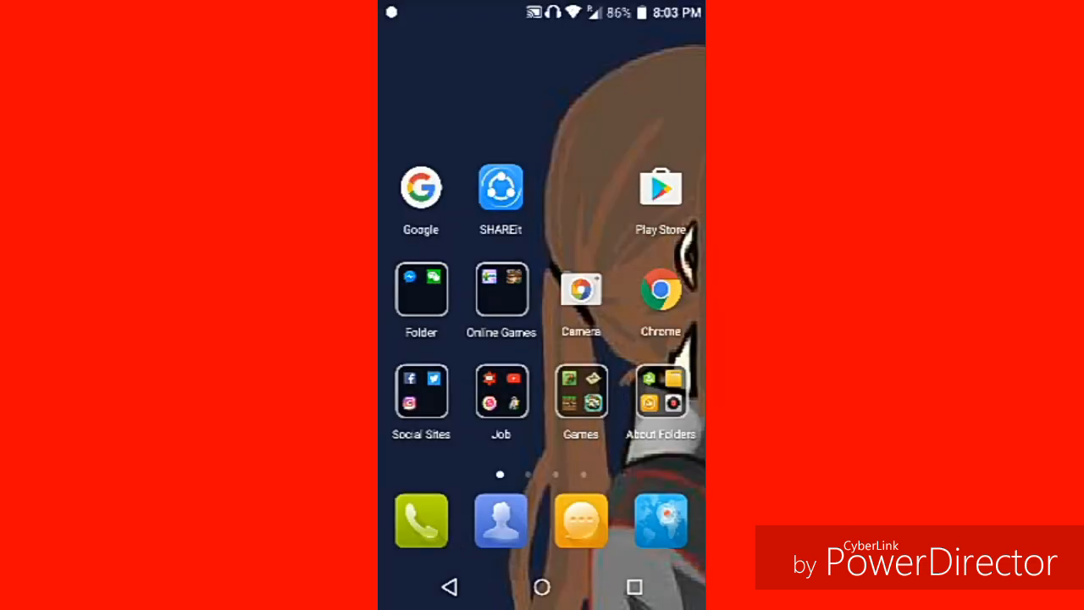
{"action": "left_click", "coordinate": [660, 390]}
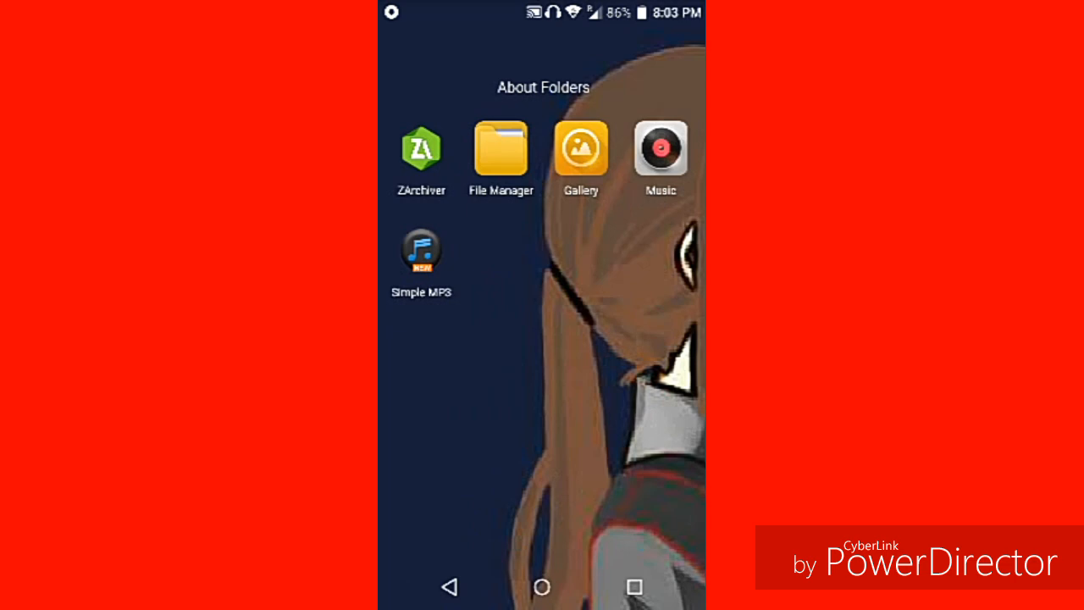
{"action": "left_click", "coordinate": [501, 148]}
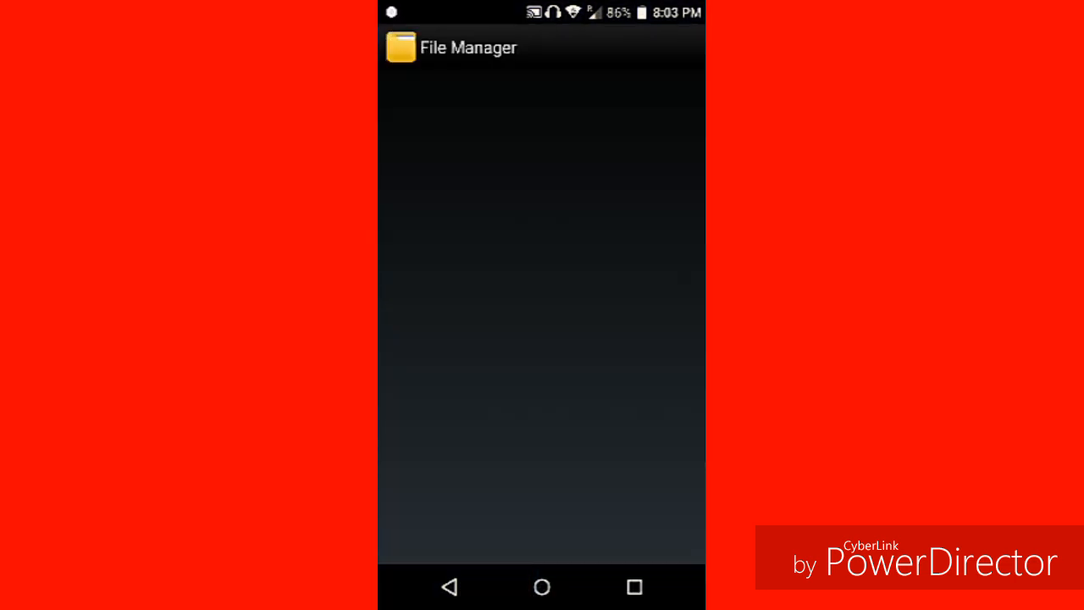
{"action": "left_click", "coordinate": [634, 587]}
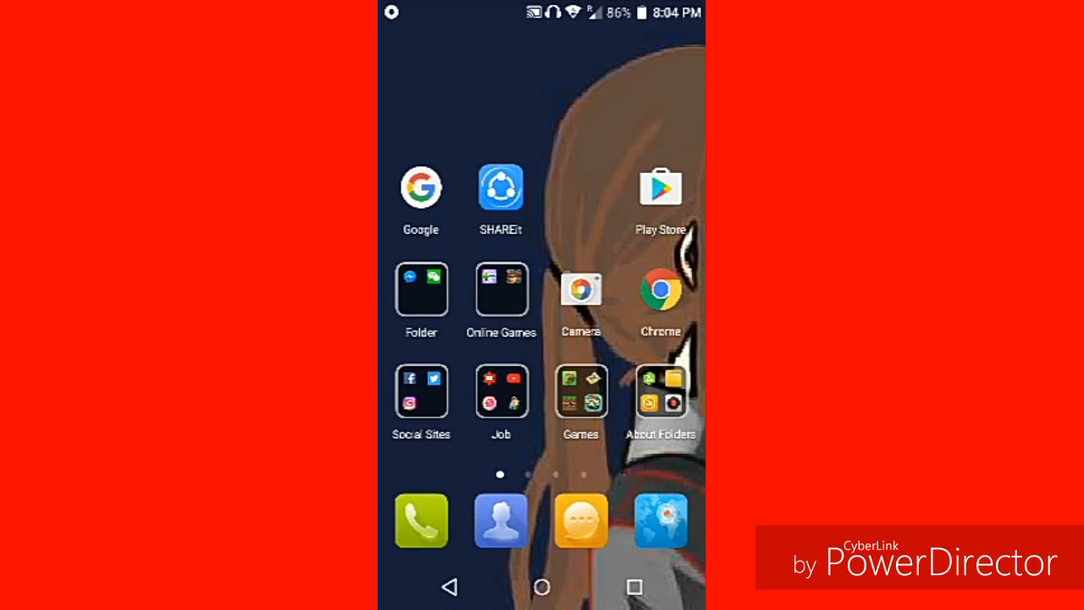
{"action": "left_click", "coordinate": [661, 390]}
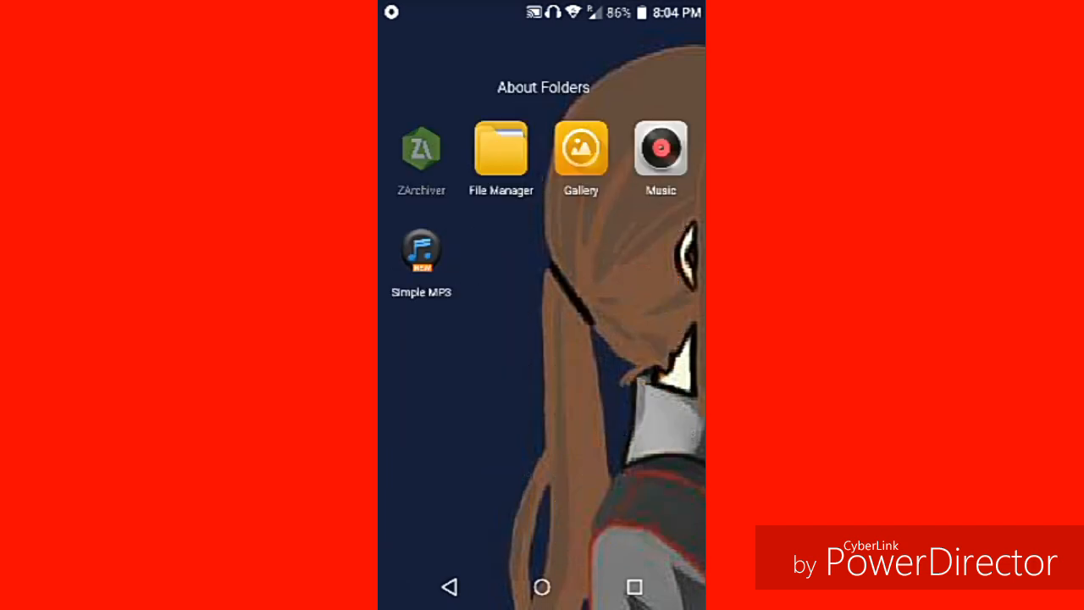
- In ZArchiver, browse games > com.mojang > minecraftWorlds and compress ZomKServer into ZomKServer.zip
{"action": "left_click", "coordinate": [421, 149]}
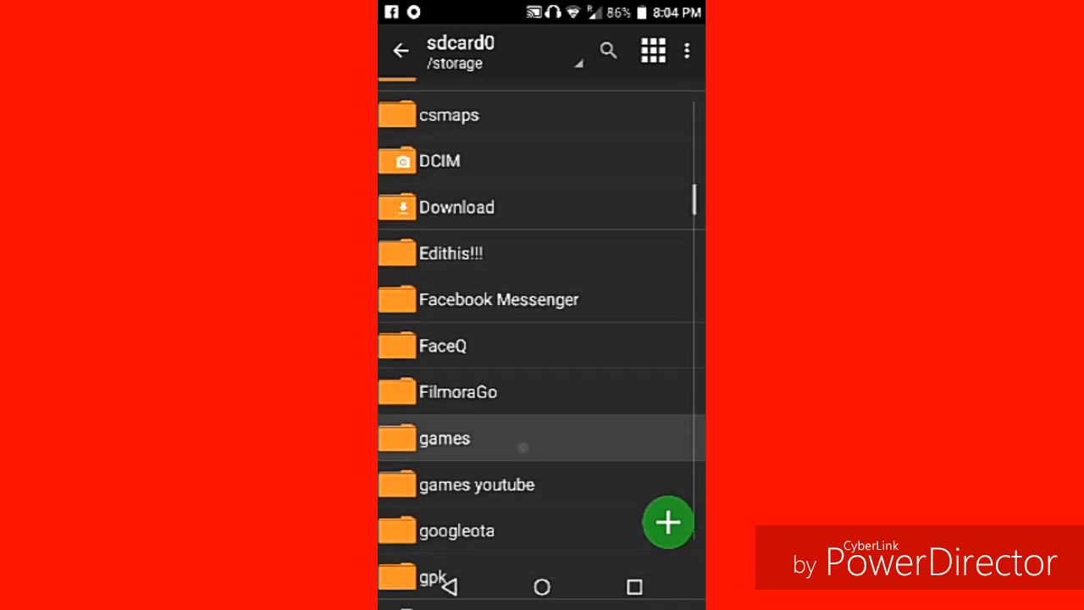
{"action": "left_click", "coordinate": [444, 437]}
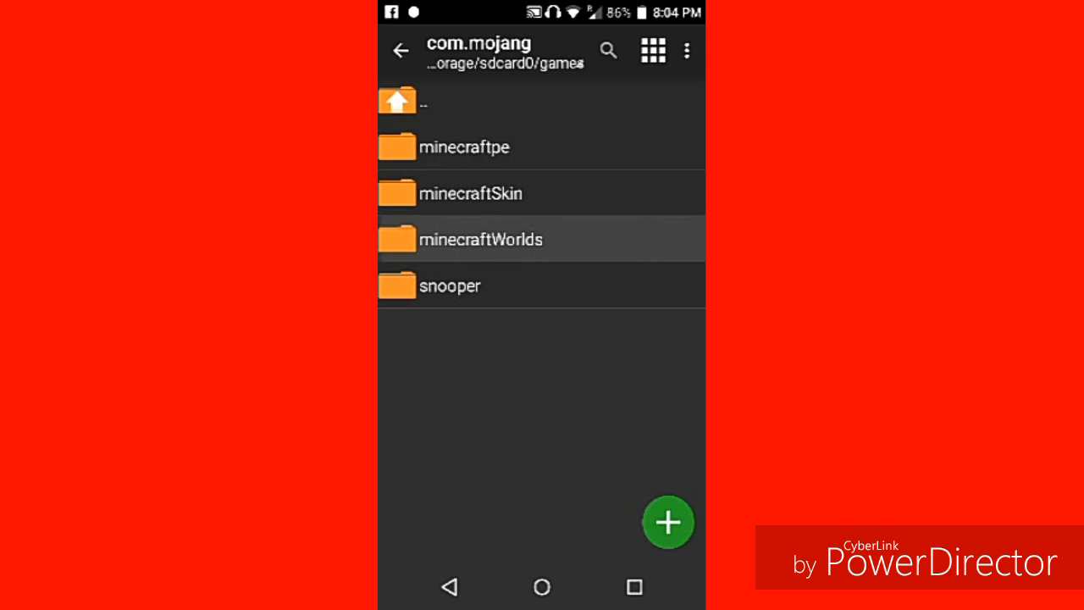
{"action": "left_click", "coordinate": [481, 239]}
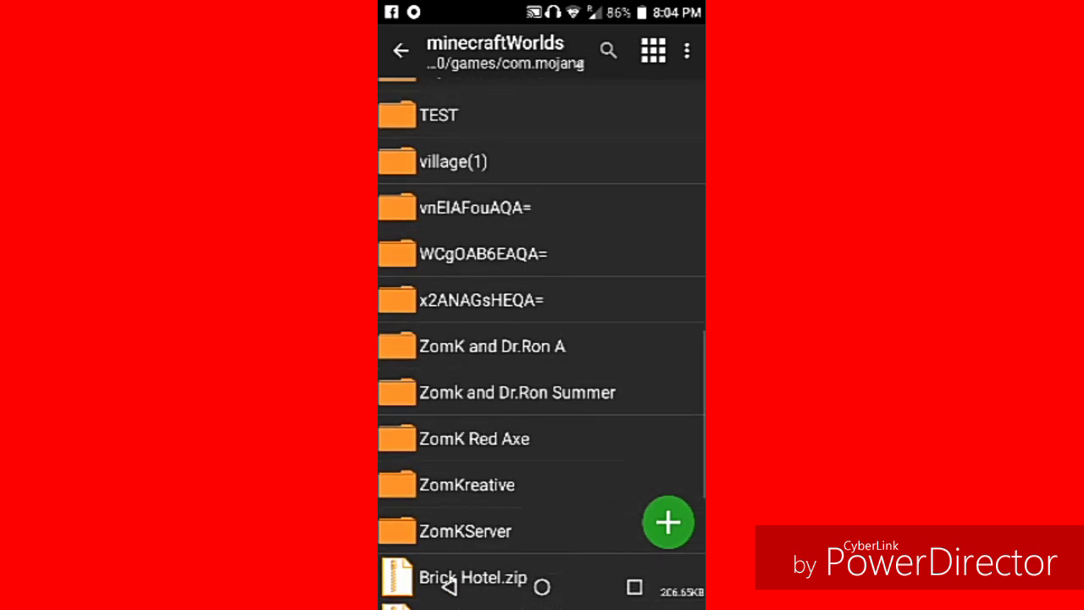
{"action": "scroll", "scroll_direction": "down", "scroll_amount": 3}
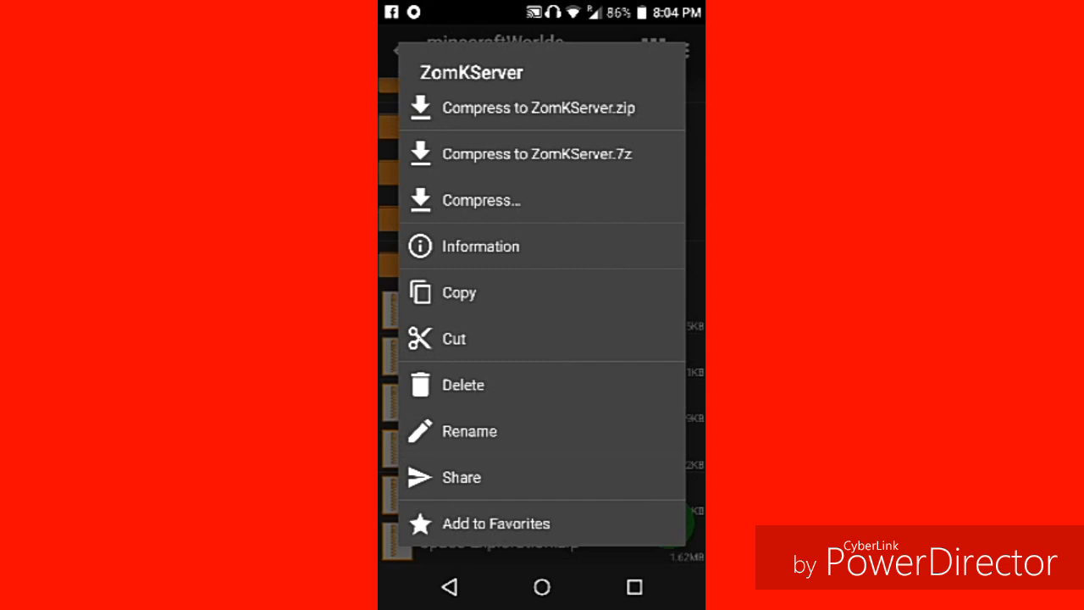
{"action": "left_click", "coordinate": [537, 108]}
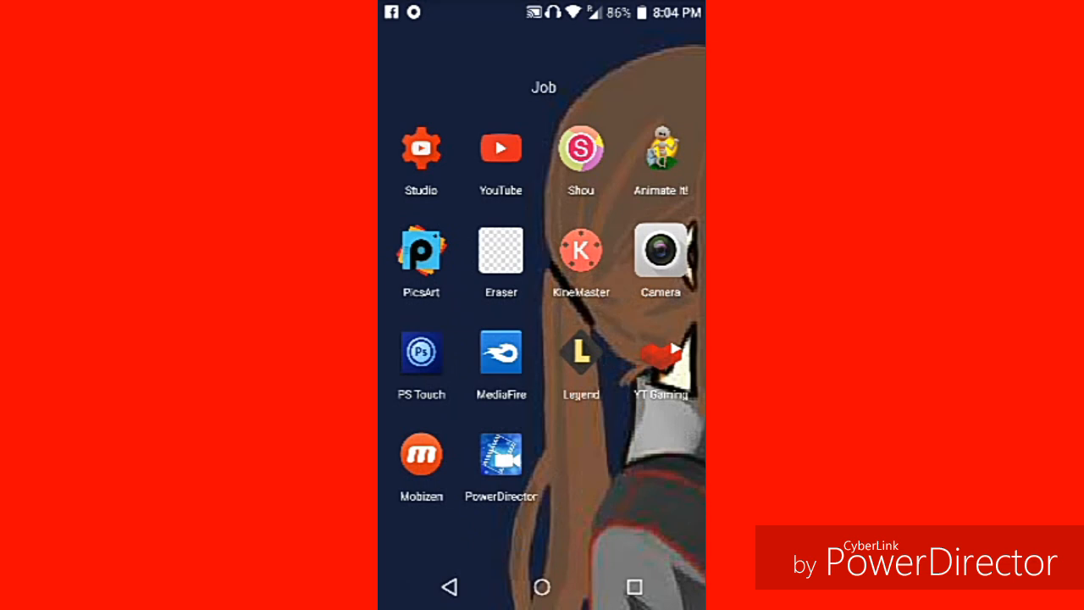
- Launch MediaFire and pick ZomKServer.zip from the phone so one file is selected for upload
{"action": "left_click", "coordinate": [501, 360]}
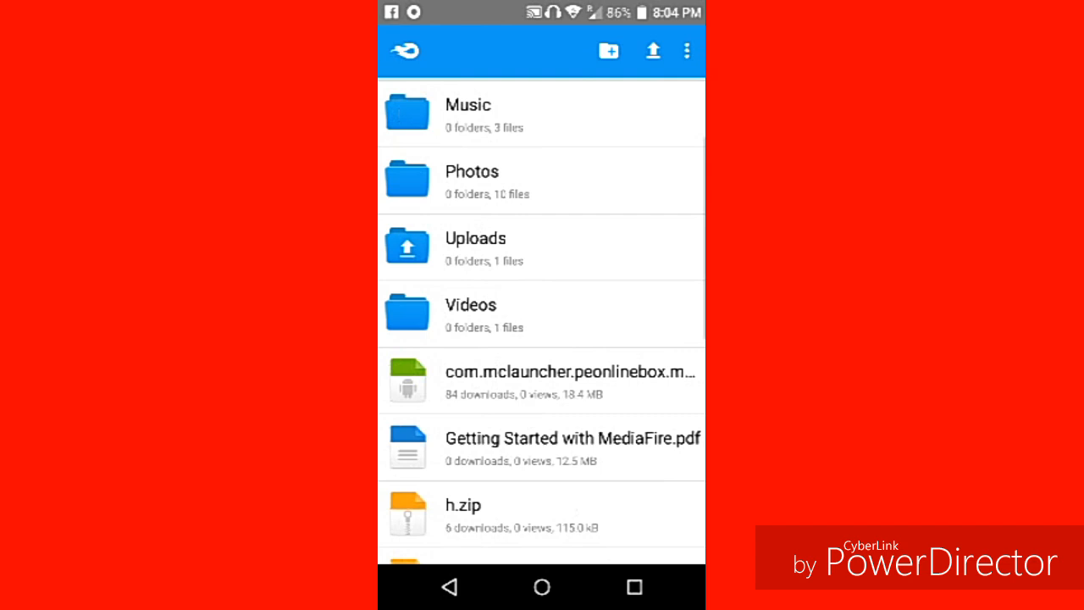
{"action": "scroll", "scroll_direction": "down", "scroll_amount": 3}
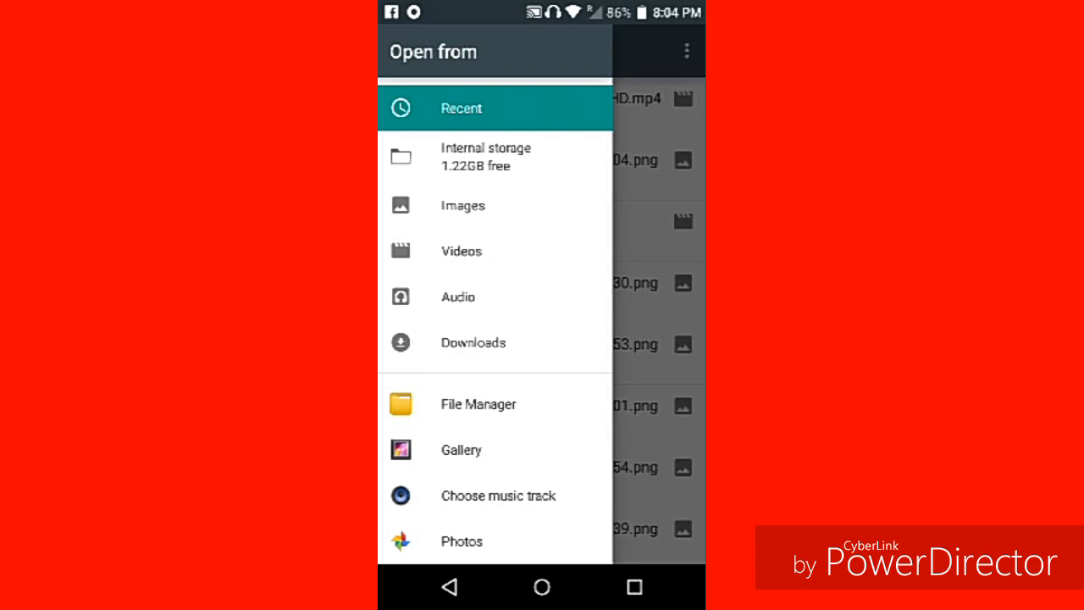
{"action": "left_click", "coordinate": [478, 404]}
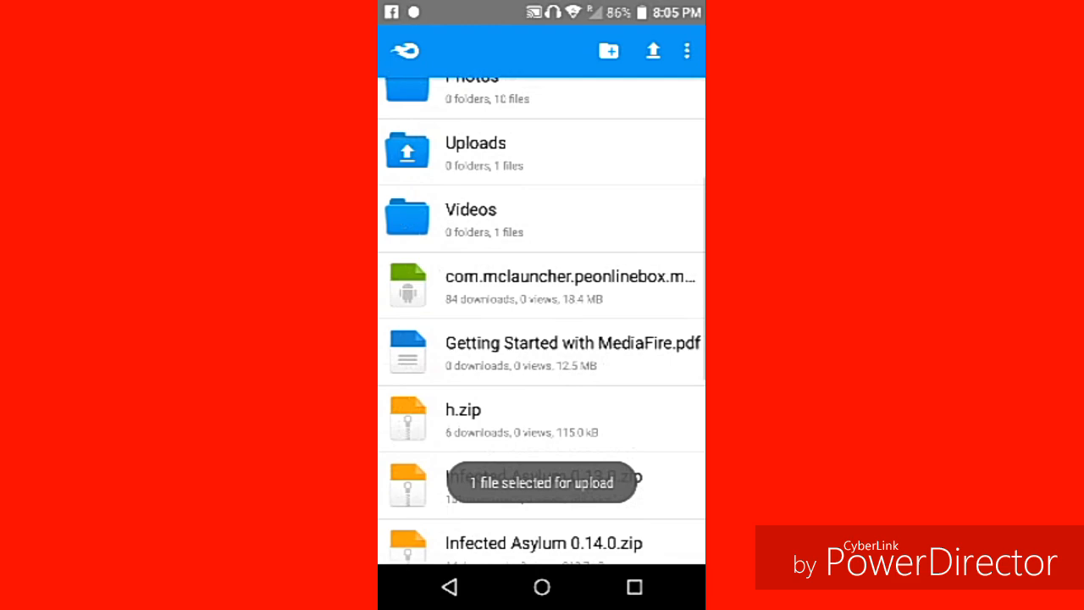
- Refresh the MediaFire file list until ZomKServer.zip appears at 1.4 MB
{"action": "scroll", "scroll_direction": "up", "scroll_amount": 3}
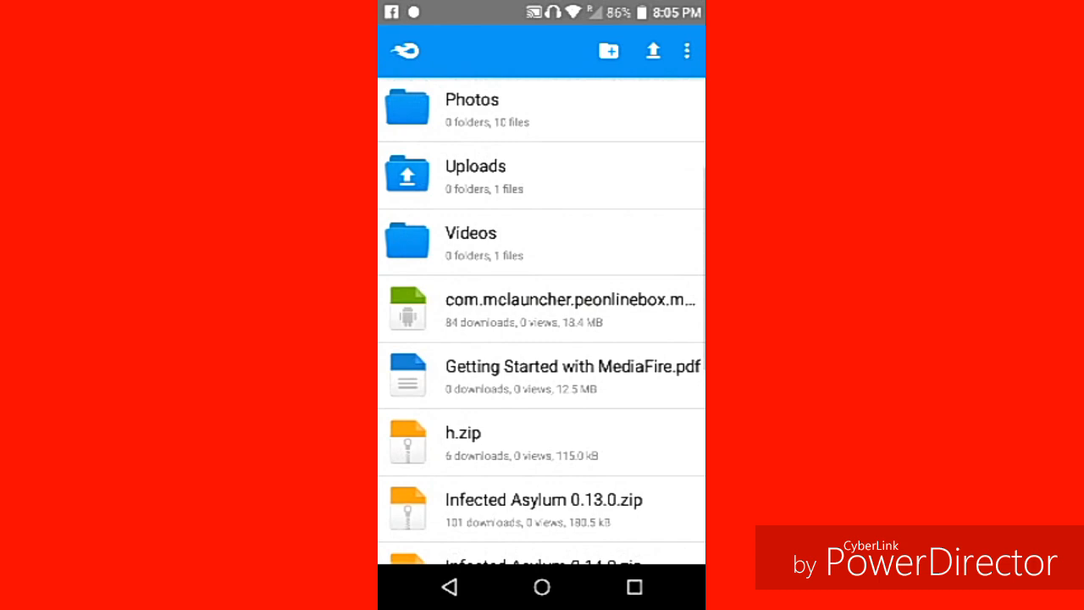
{"action": "scroll", "scroll_direction": "down", "scroll_amount": 3}
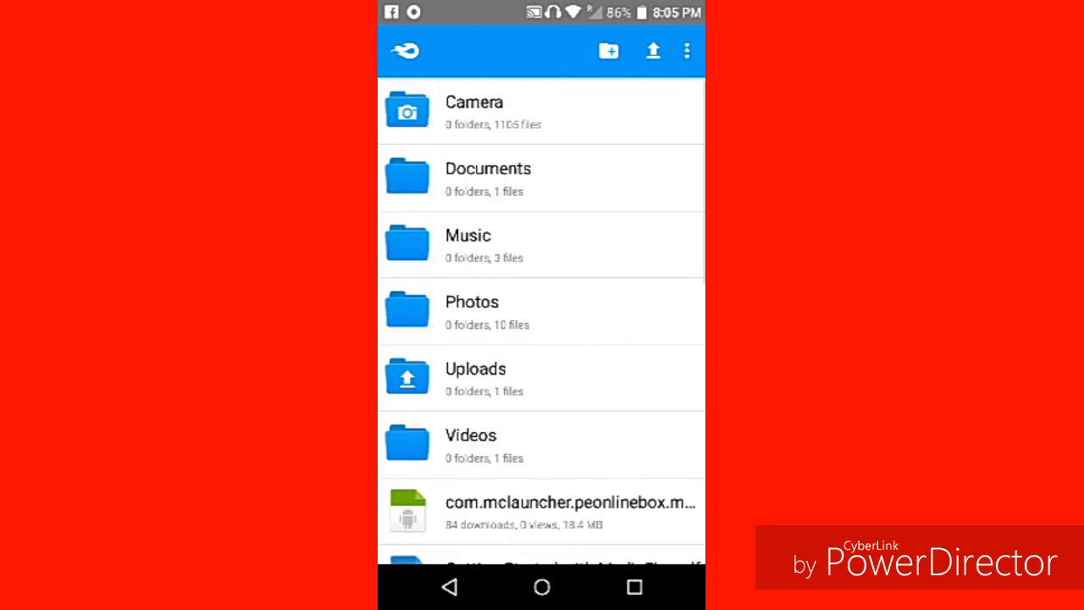
{"action": "left_click", "coordinate": [542, 118]}
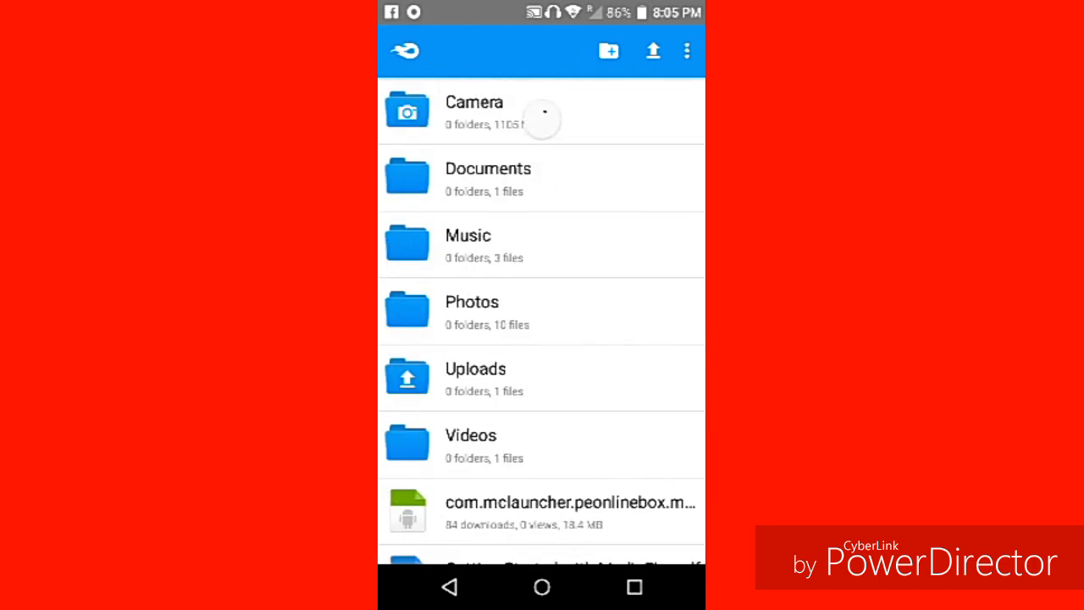
{"action": "scroll", "scroll_direction": "up", "scroll_amount": 3}
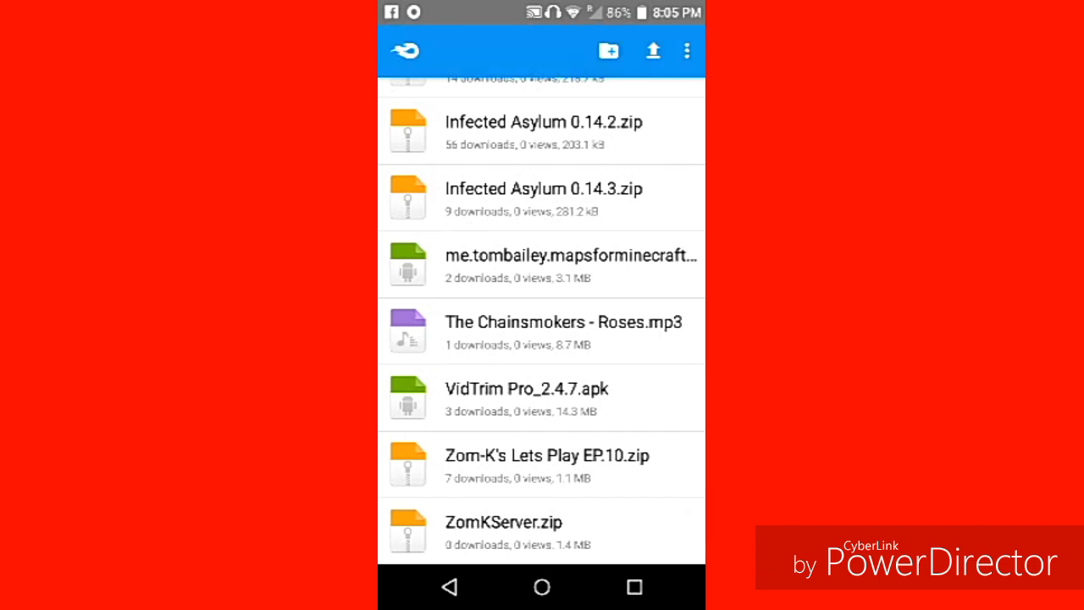
- Download ZomKServer.zip from MediaFire and open its download link in Chrome
{"action": "left_click", "coordinate": [503, 522]}
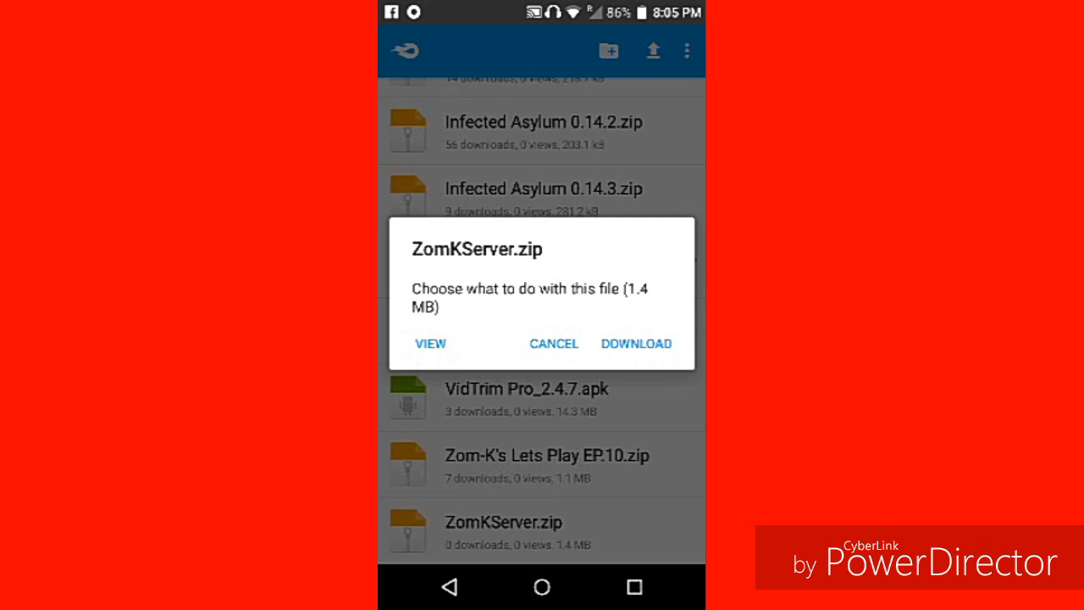
{"action": "left_click", "coordinate": [430, 343]}
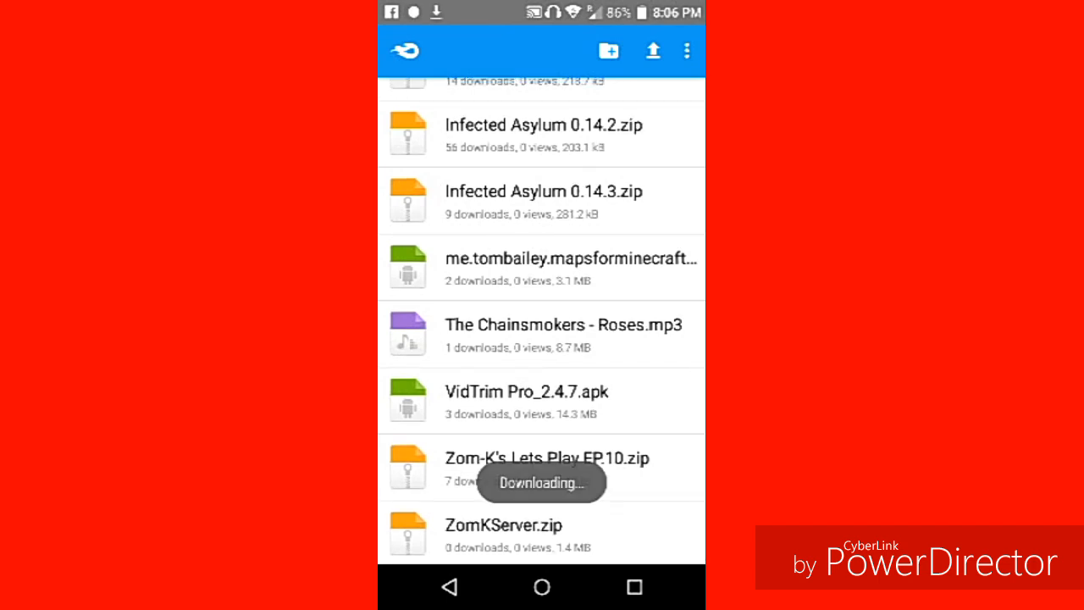
{"action": "left_click", "coordinate": [504, 525]}
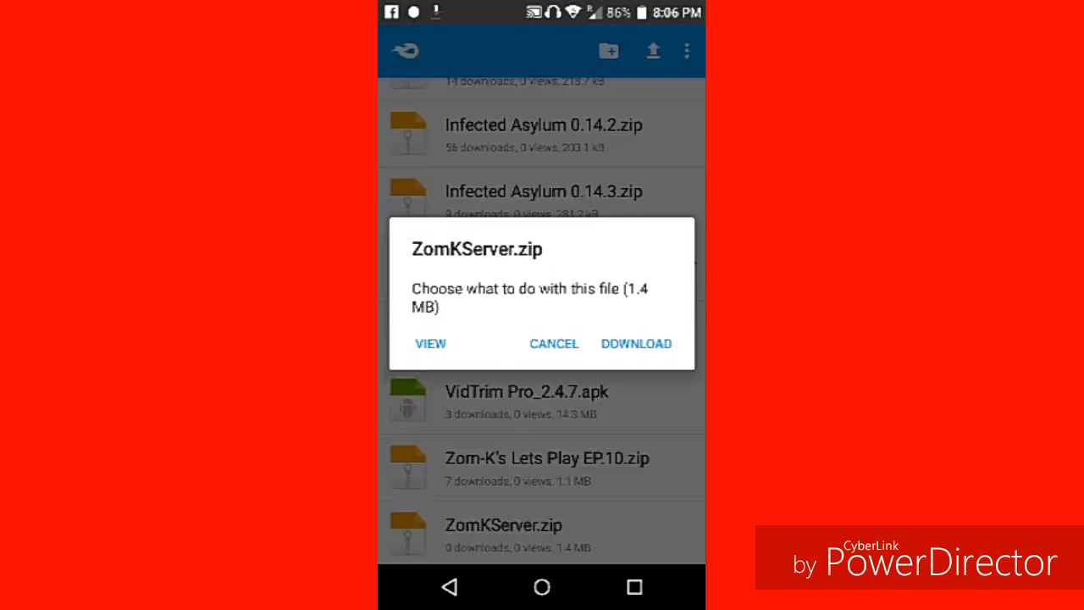
{"action": "left_click", "coordinate": [431, 344]}
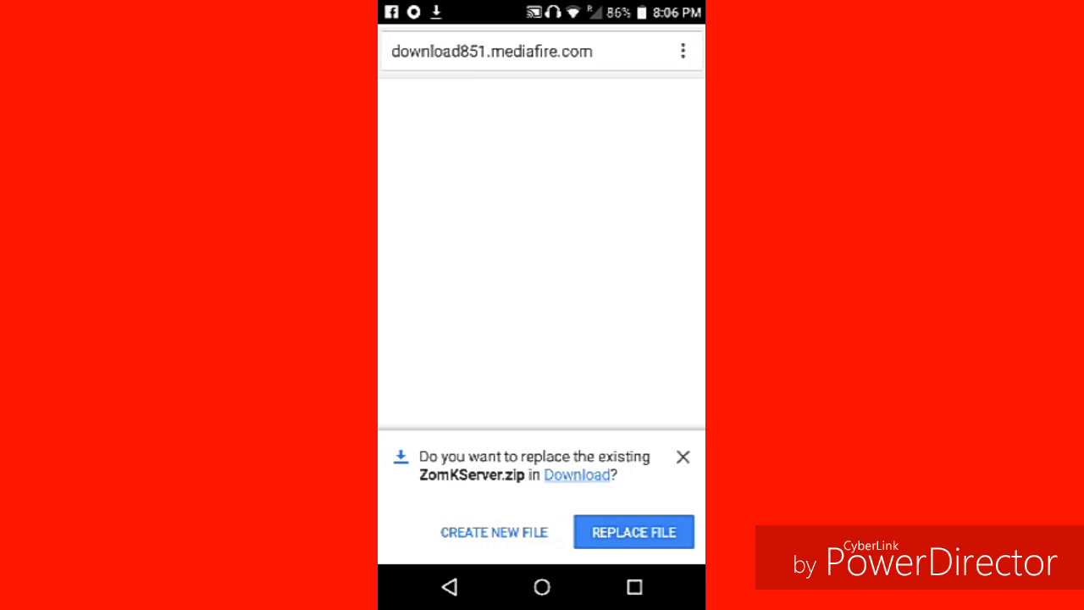
- Leave the Chrome download page for the home screen folder holding Messenger
{"action": "left_click", "coordinate": [525, 51]}
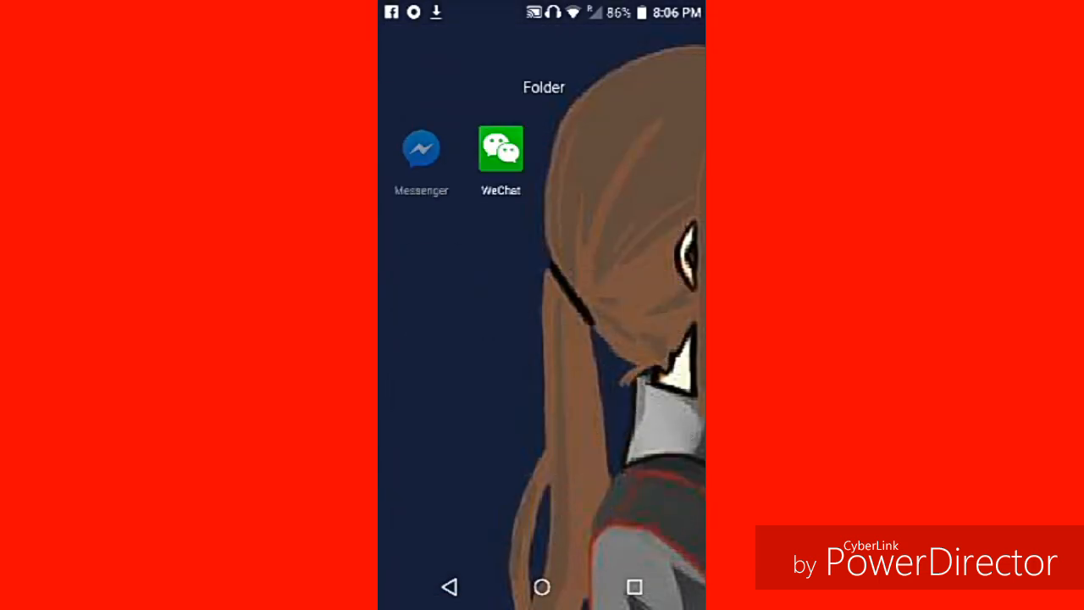
- Launch Messenger and open the Pinoy Crafter 1st Official group chat
{"action": "left_click", "coordinate": [421, 149]}
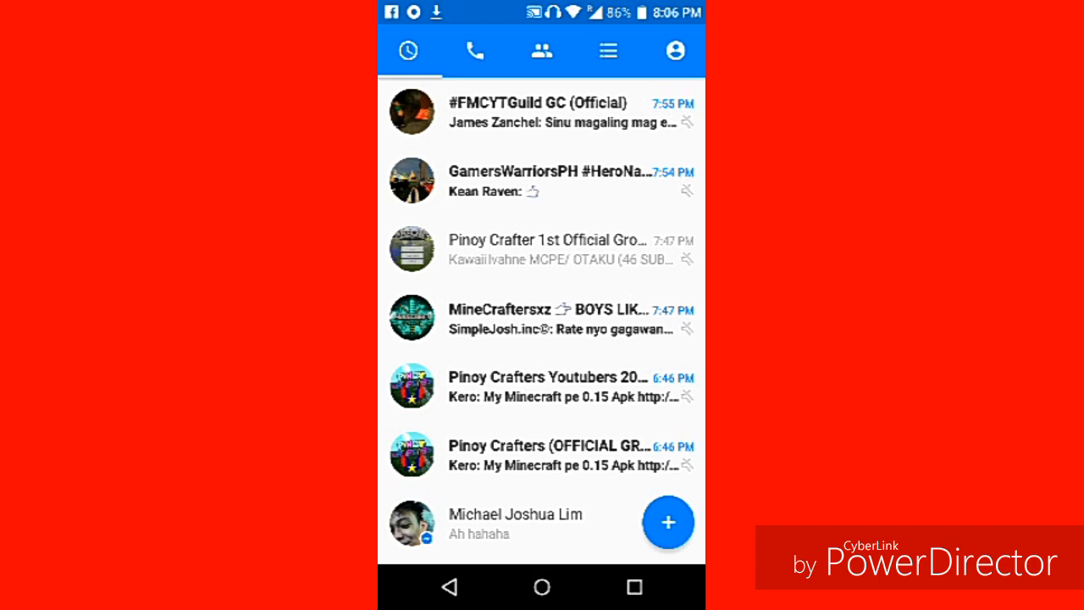
{"action": "left_click", "coordinate": [546, 249]}
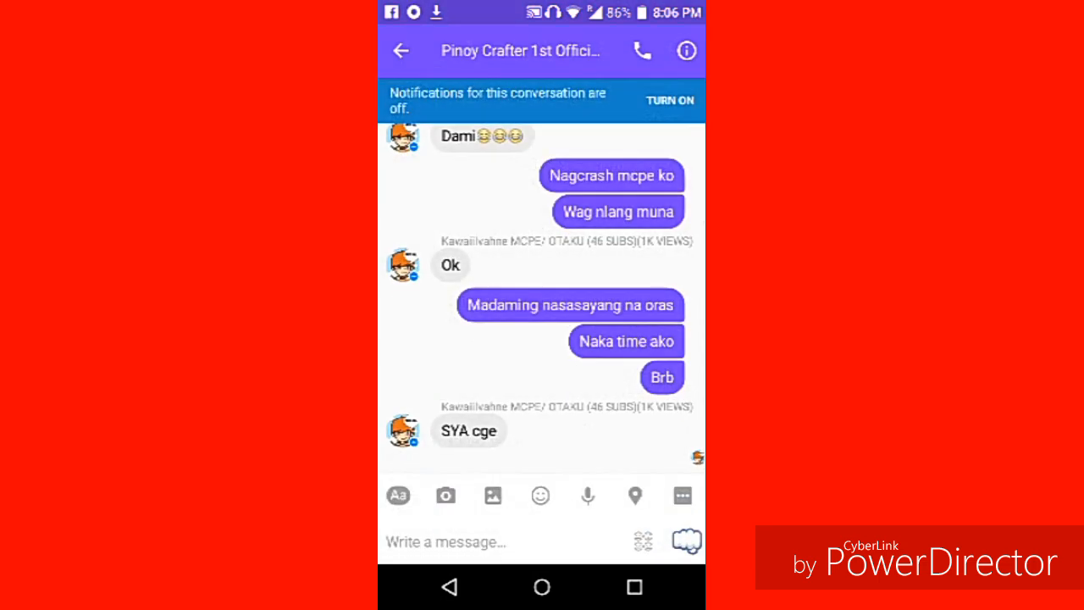